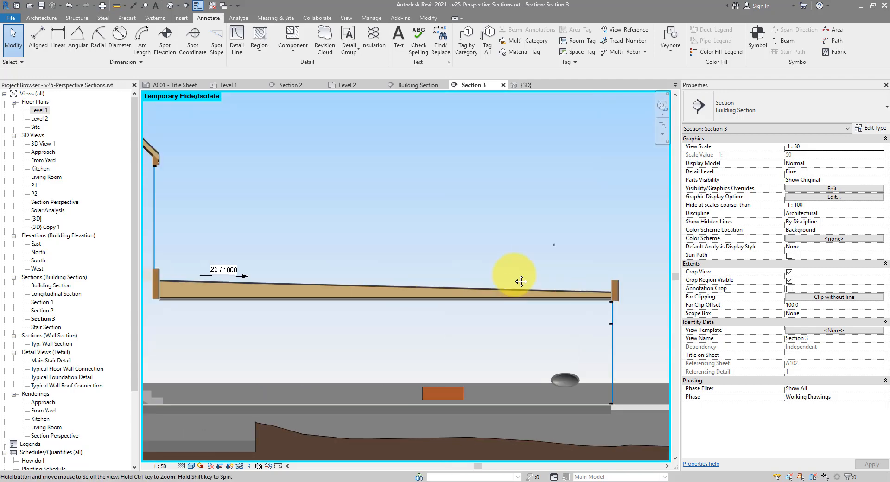
mouse_move(386, 281)
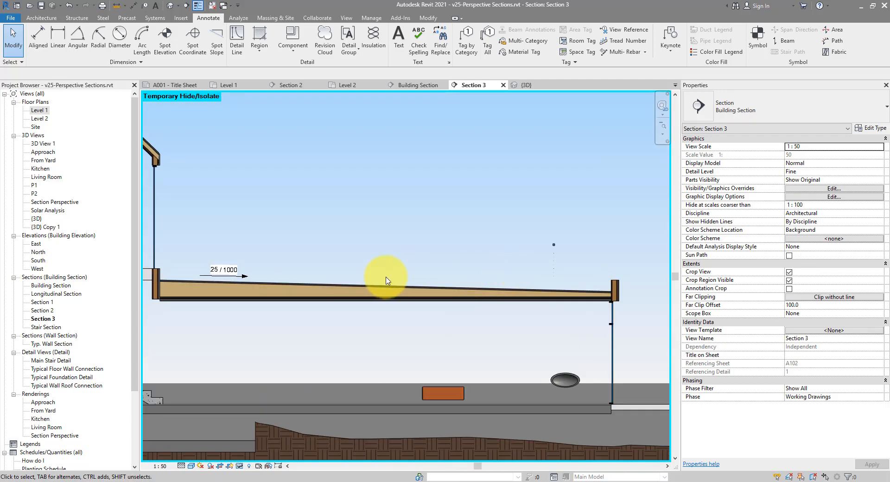
mouse_move(375, 278)
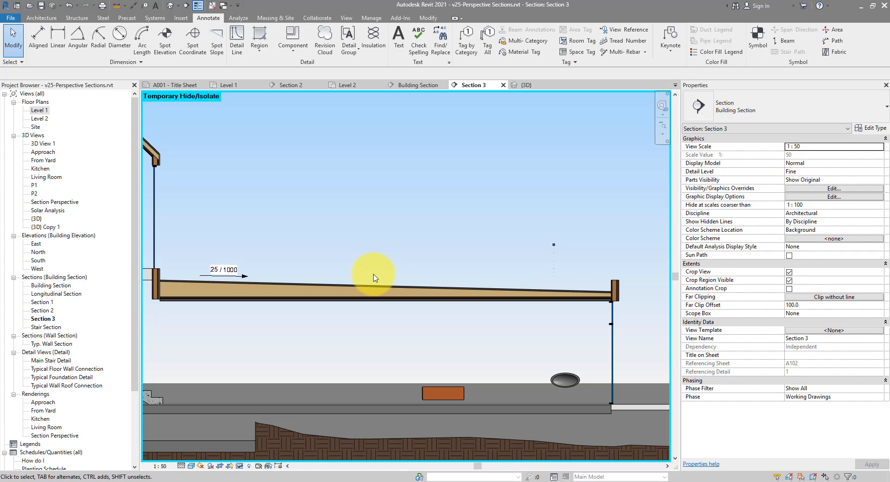
Reset the sloped roof in Section 3 to flat and delete the invalid spot dimension
left_click(374, 278)
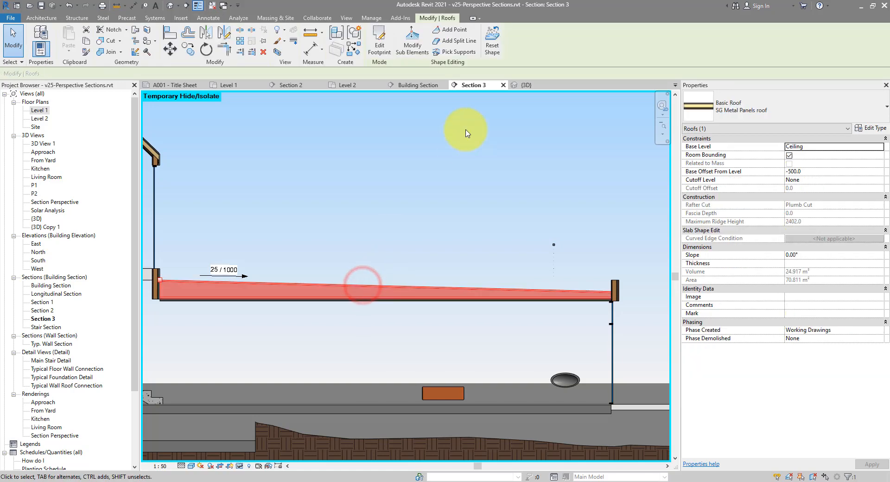
mouse_move(492, 51)
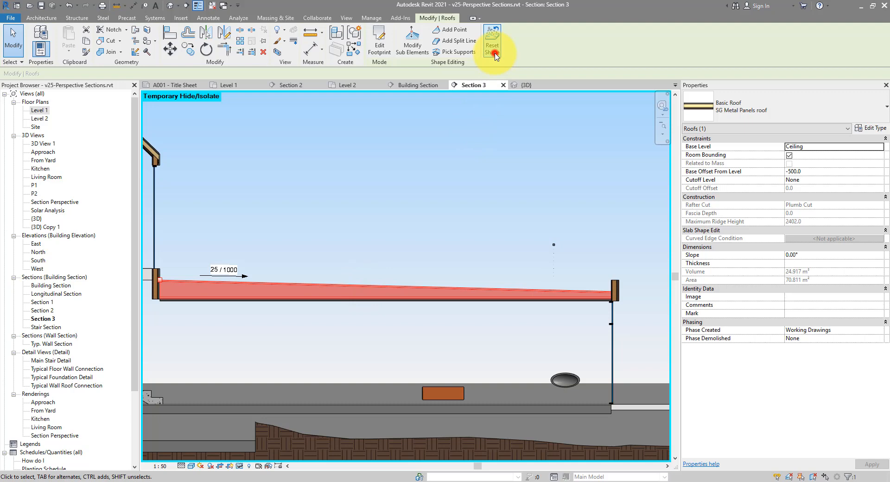
left_click(491, 45)
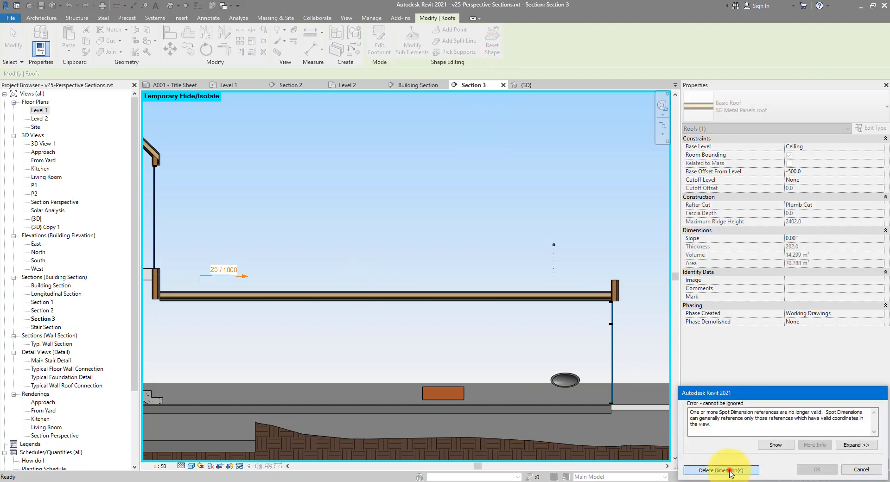
left_click(719, 470)
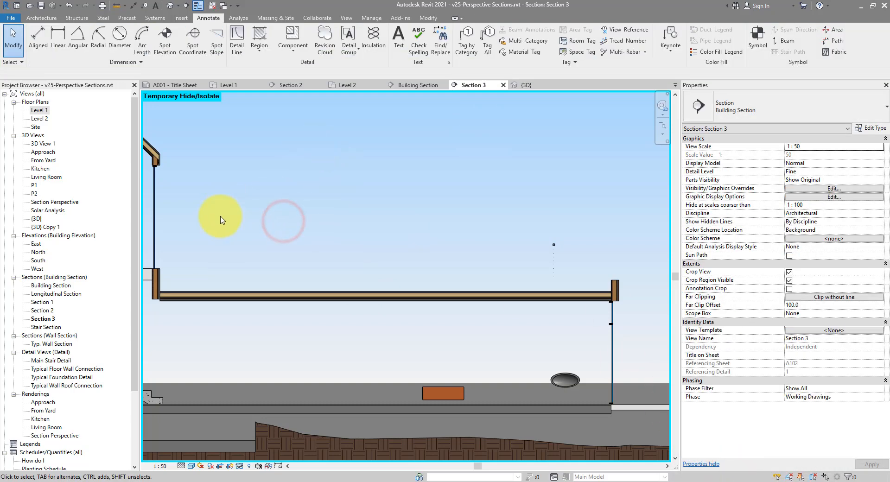
mouse_move(261, 287)
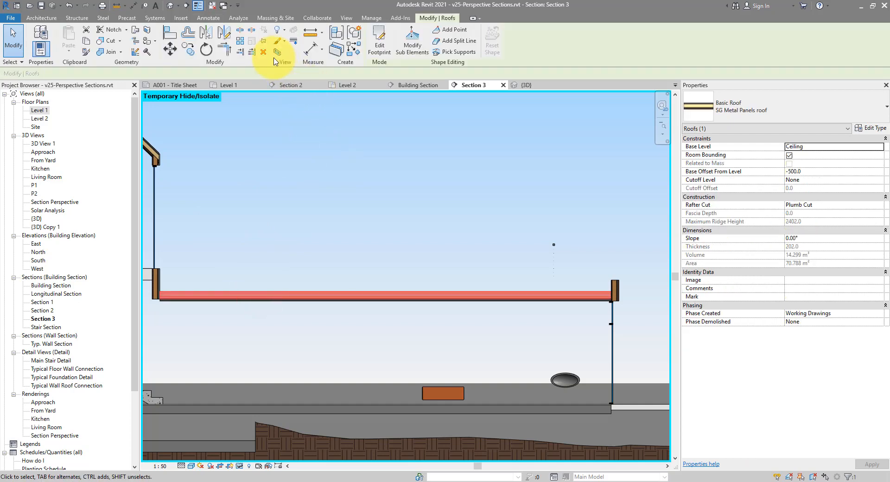
Switch to the 3D view and orbit around the flat roof
left_click(525, 85)
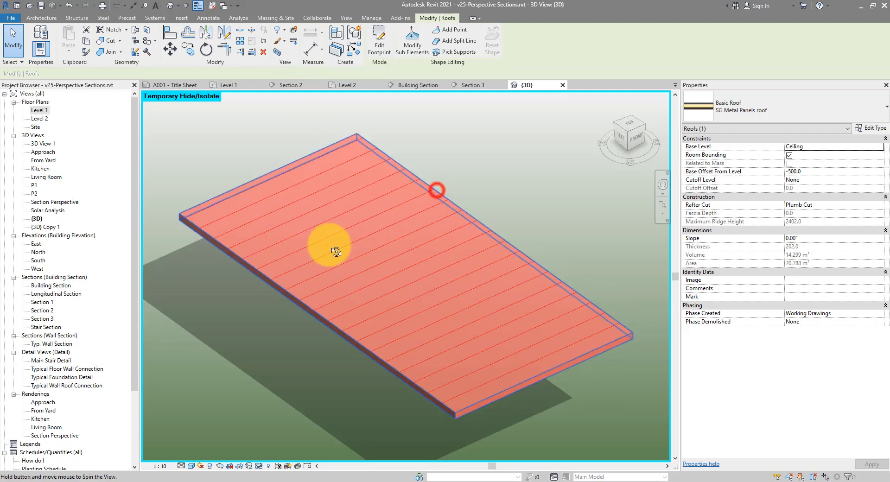
left_click_drag(332, 252, 369, 169)
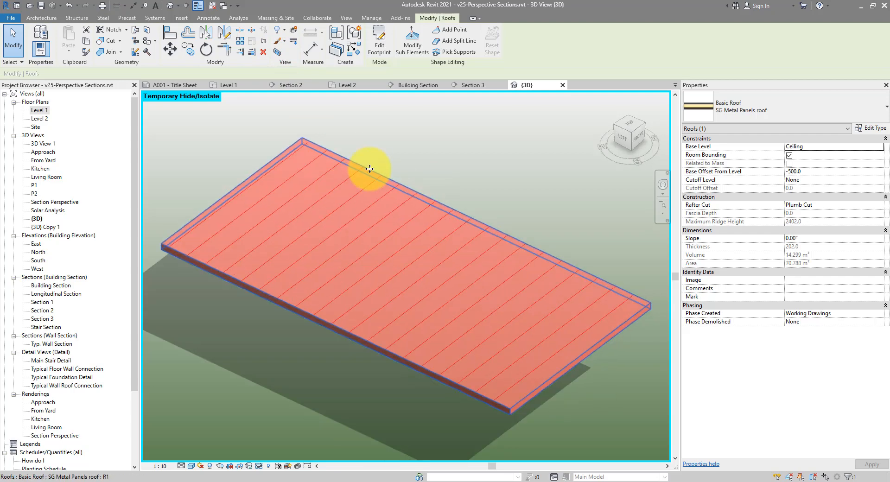
mouse_move(353, 161)
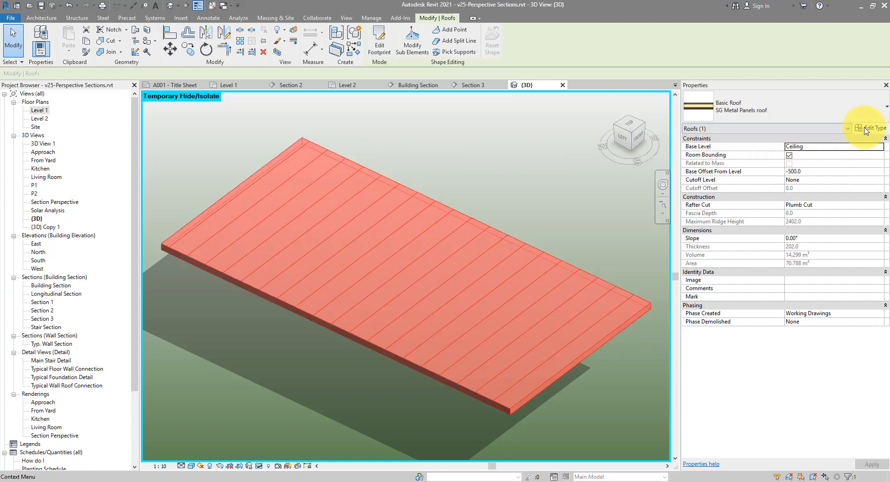
Tick Variable on the SG Metal Panels roof's Softwood, Lumber layer and confirm both dialogs
left_click(872, 128)
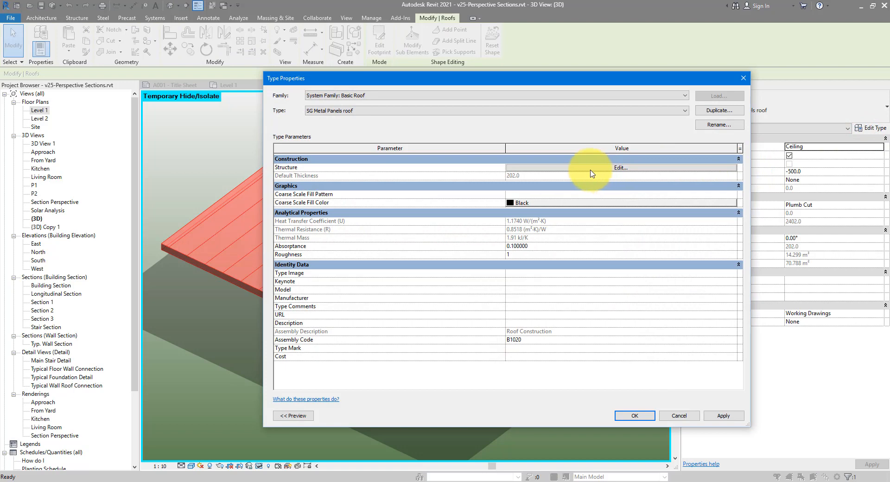
left_click(620, 167)
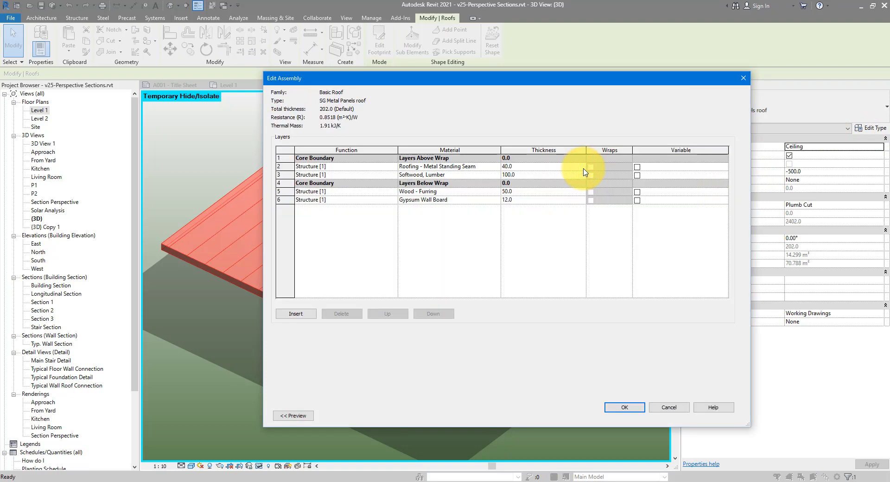
mouse_move(479, 186)
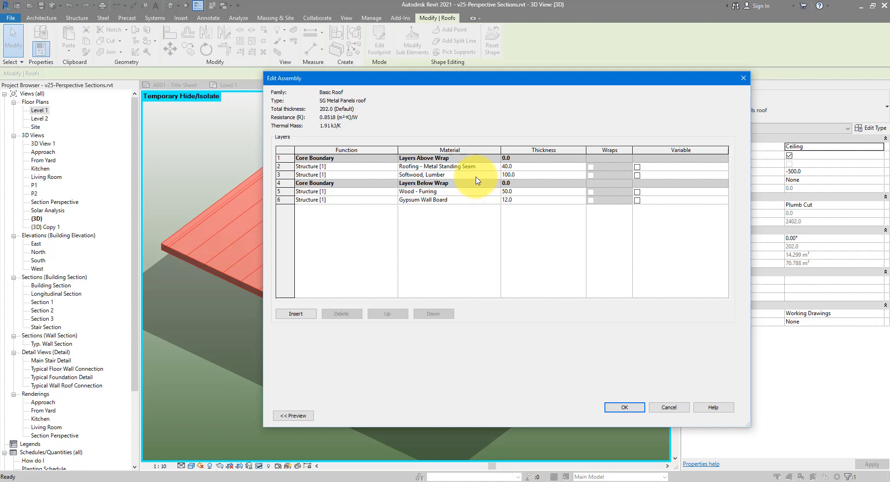
mouse_move(431, 178)
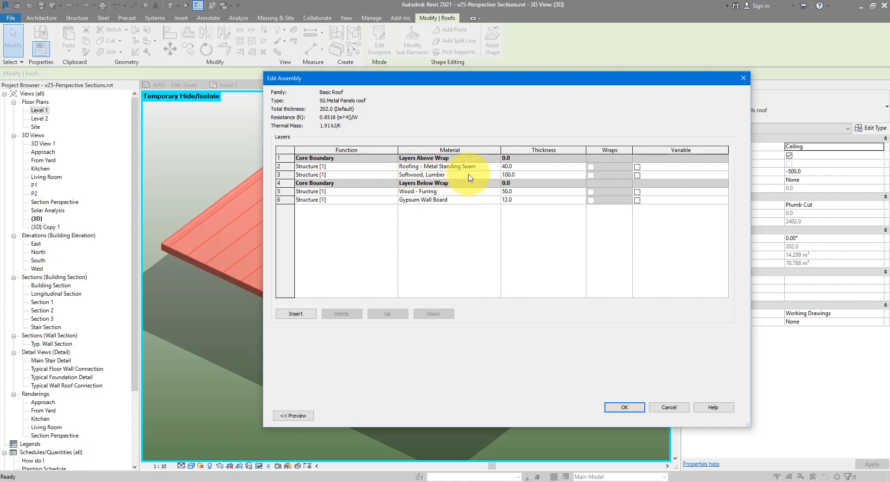
mouse_move(479, 181)
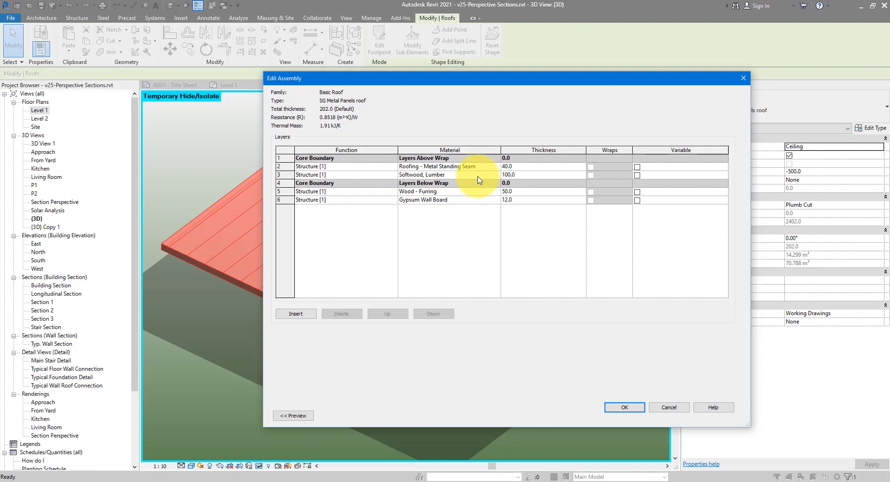
mouse_move(616, 183)
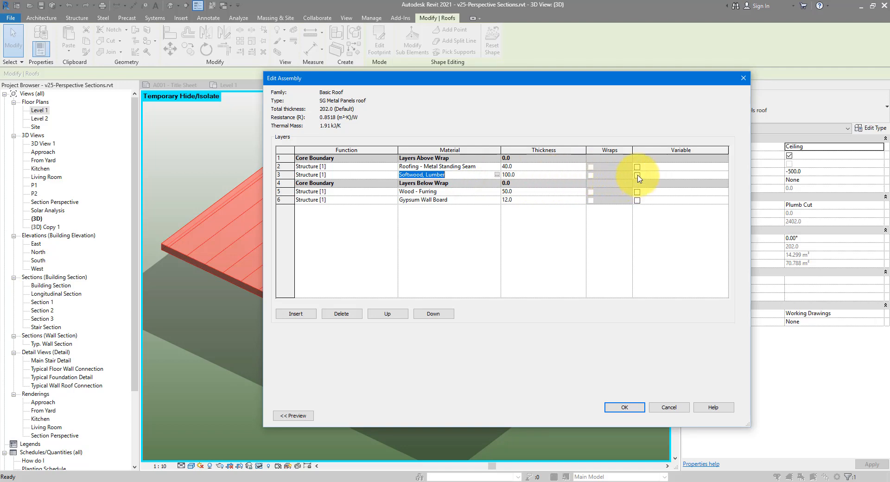
left_click(636, 174)
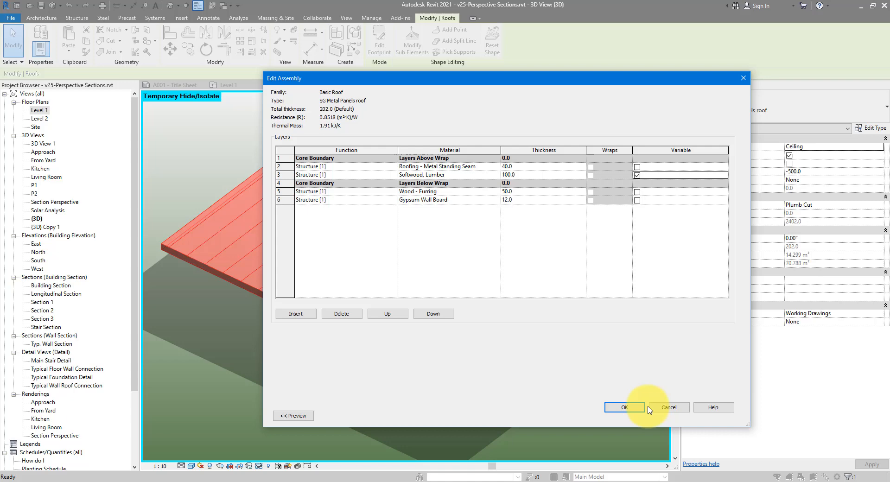
left_click(624, 406)
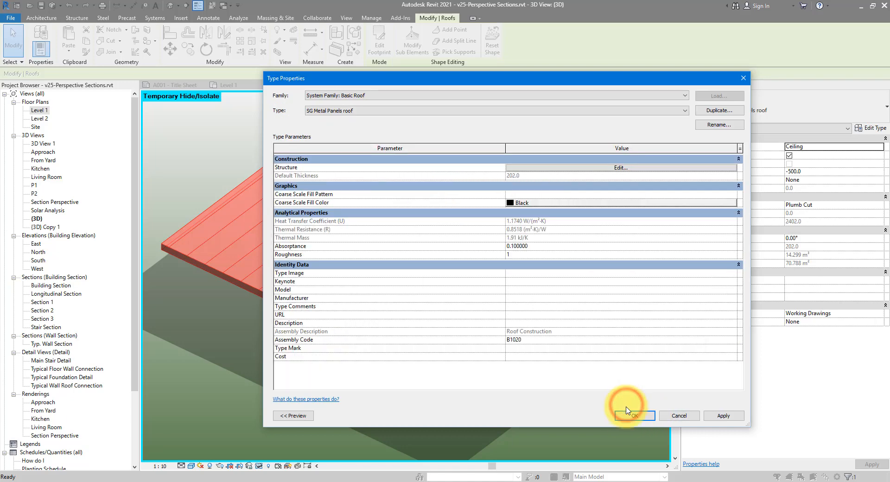
left_click(634, 415)
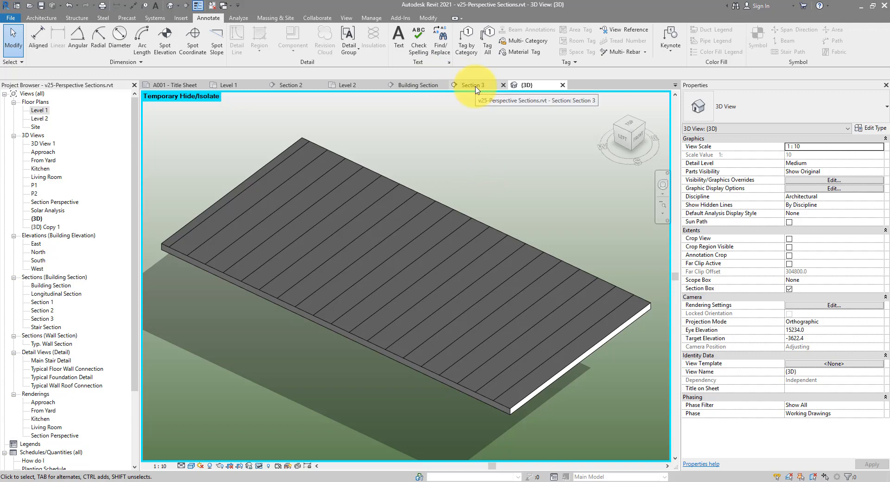
Check Section 3, return to the 3D view, and select the flat metal-panel roof
left_click(474, 85)
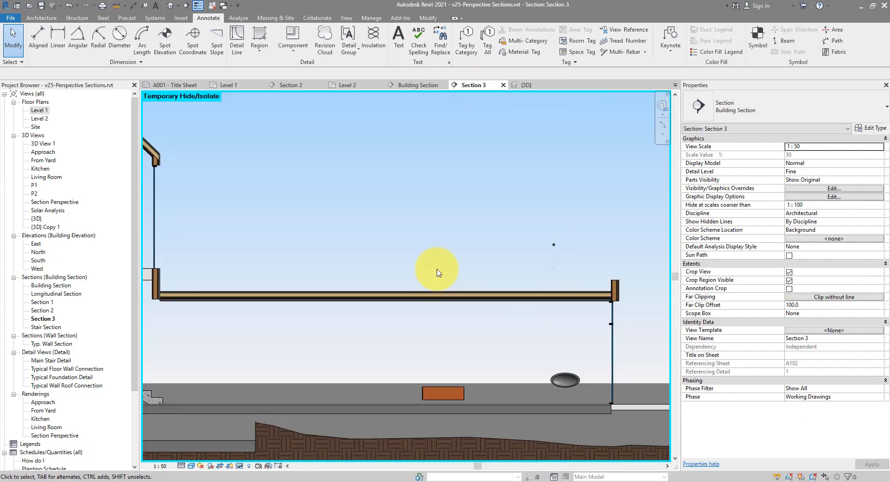
mouse_move(525, 84)
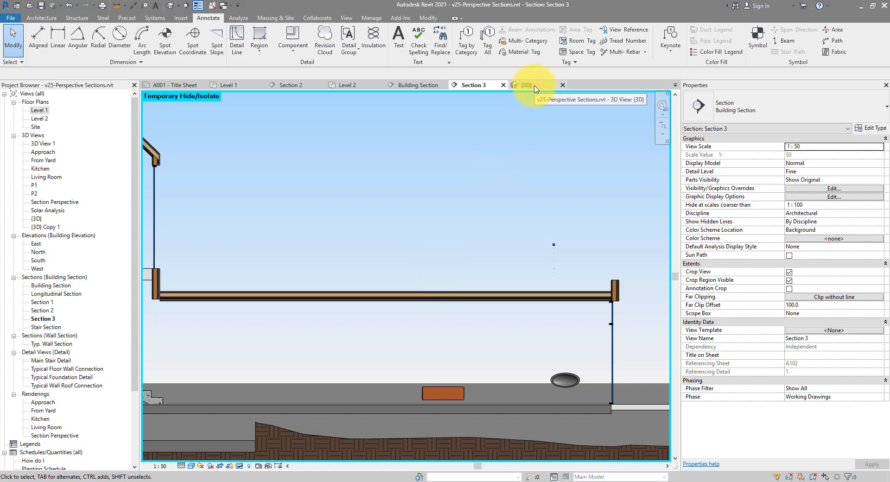
left_click(525, 85)
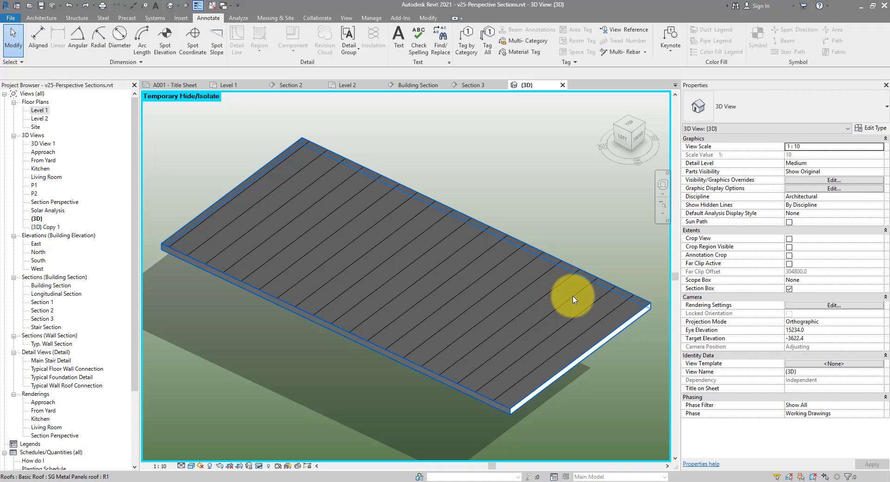
left_click(513, 199)
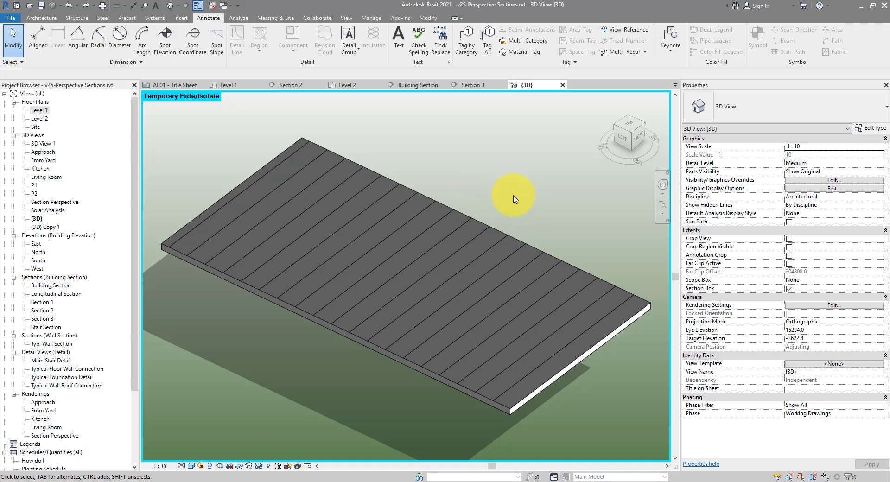
left_click(513, 240)
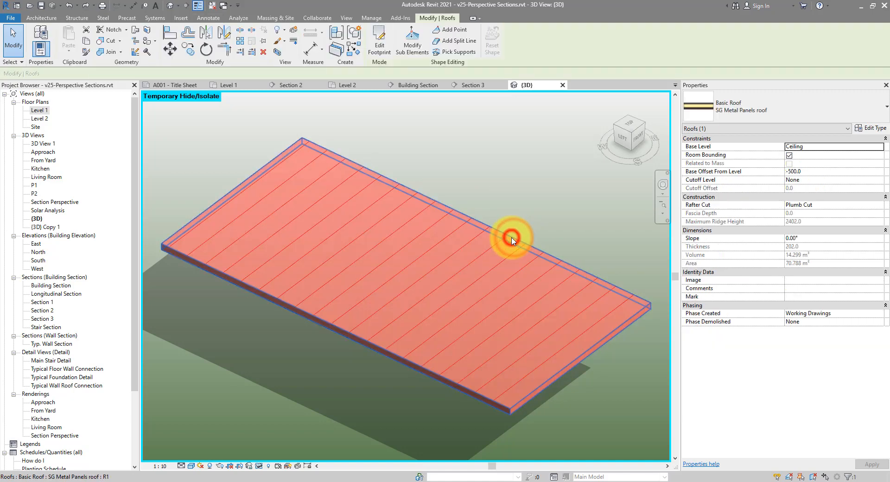
left_click(379, 40)
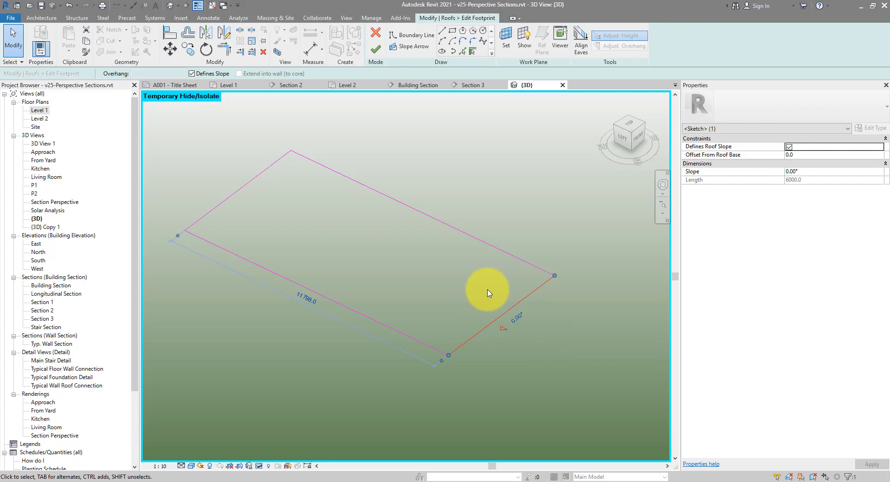
left_click(375, 36)
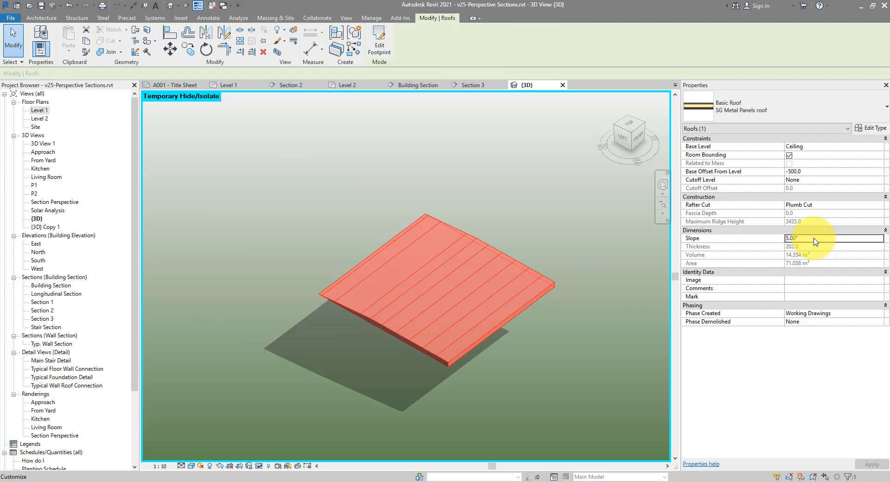
left_click(454, 298)
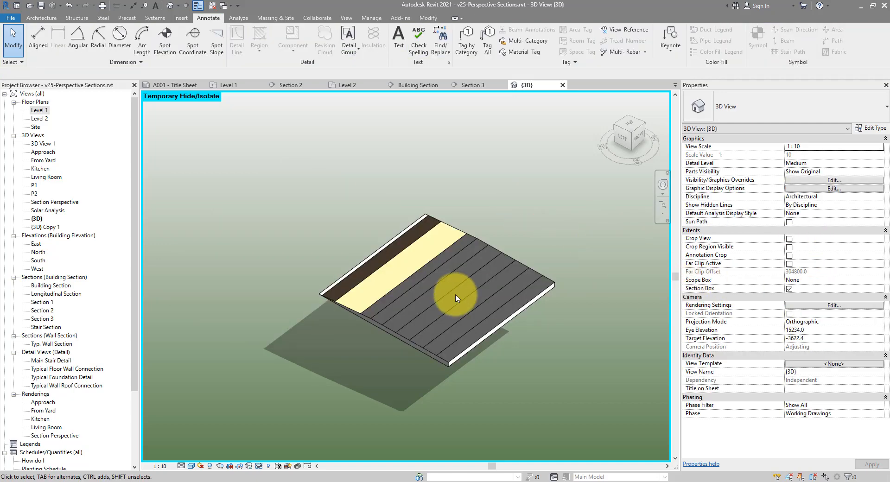
left_click(455, 298)
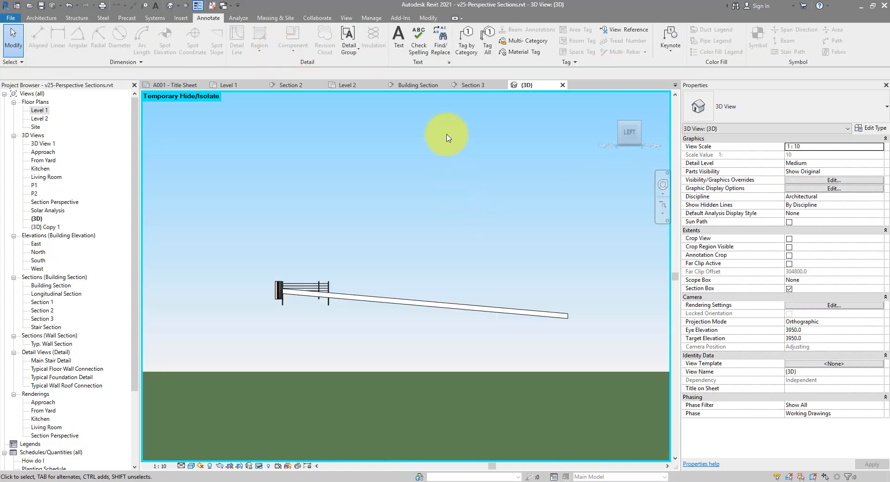
left_click(472, 85)
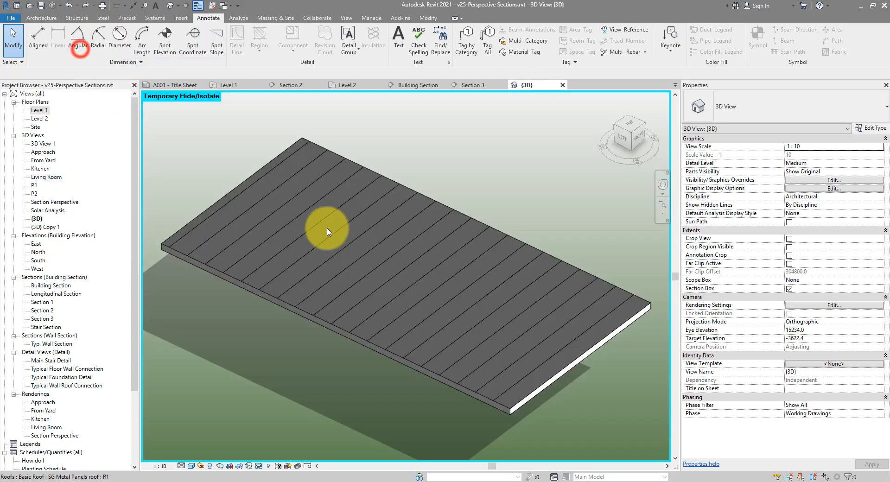
mouse_move(417, 231)
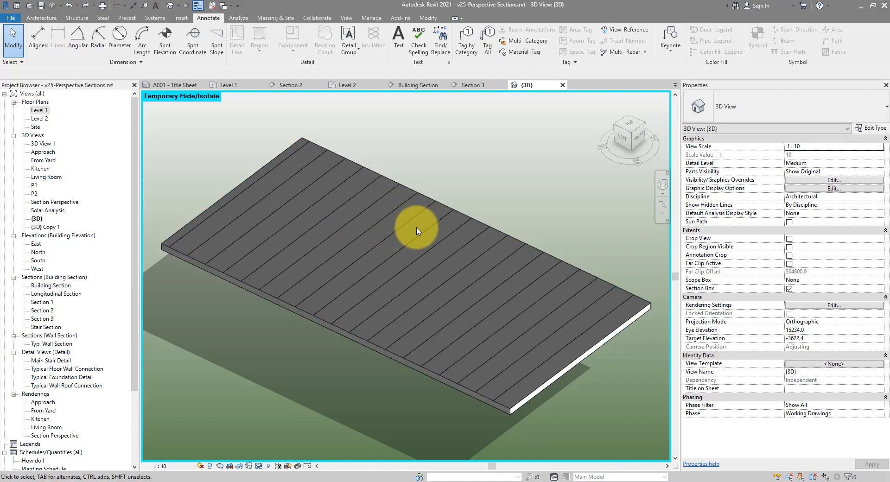
Use Modify Sub Elements to set the roof's short upper edge elevation to 300
left_click(417, 232)
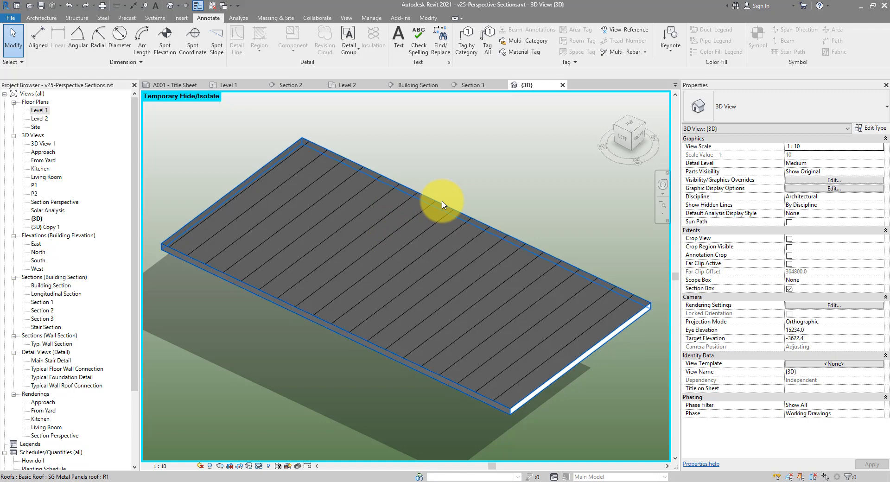
left_click(442, 202)
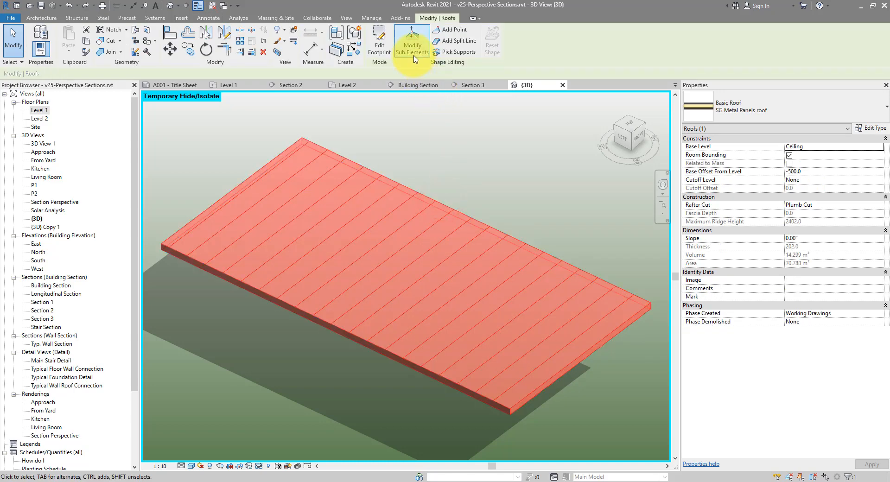
left_click(411, 41)
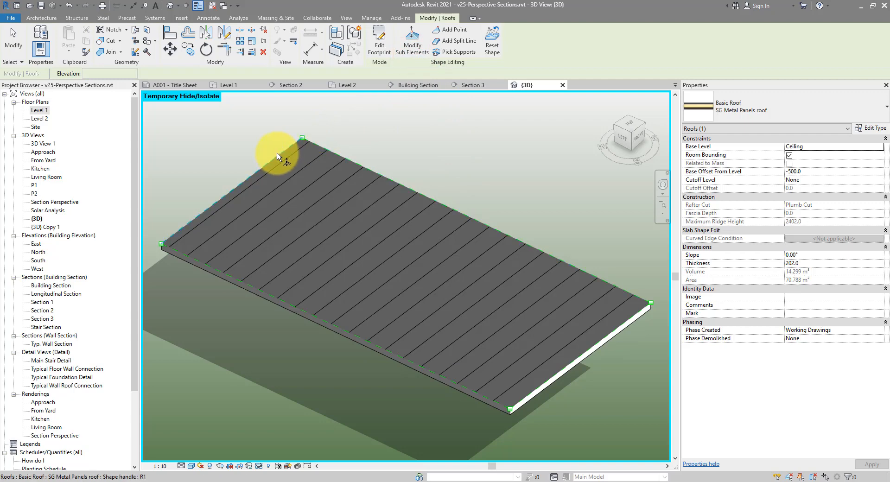
mouse_move(241, 156)
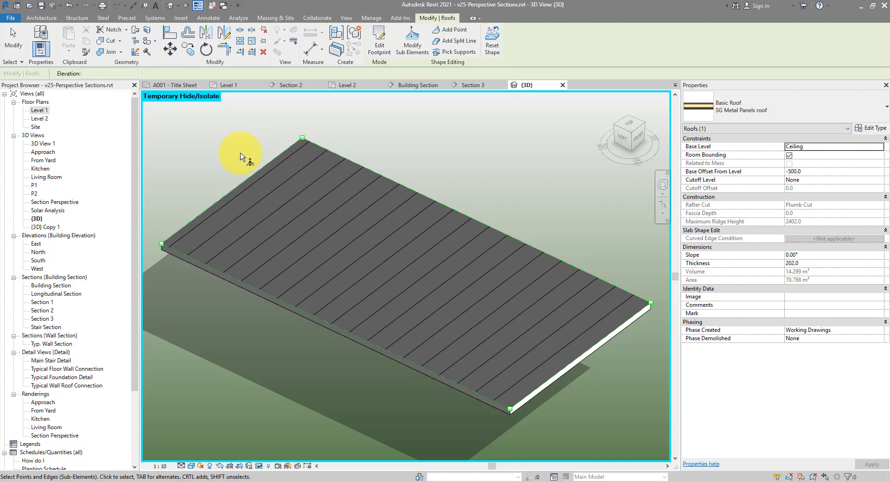
left_click(238, 188)
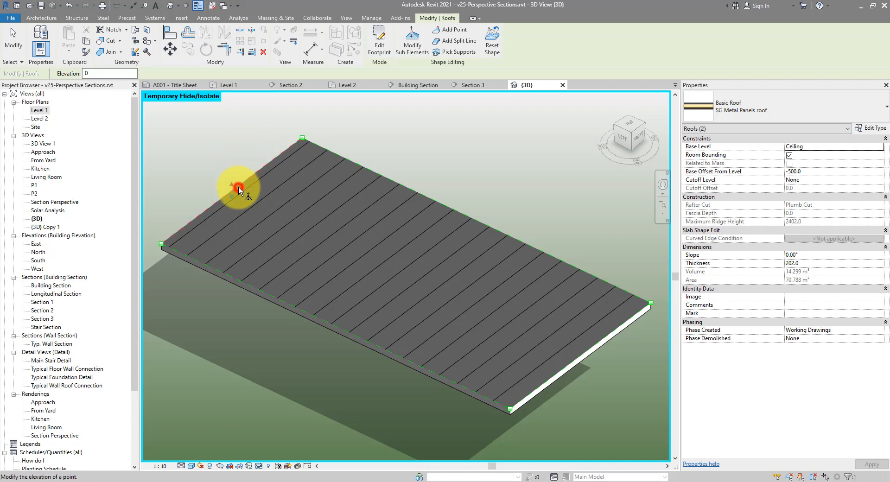
scroll("up", 3)
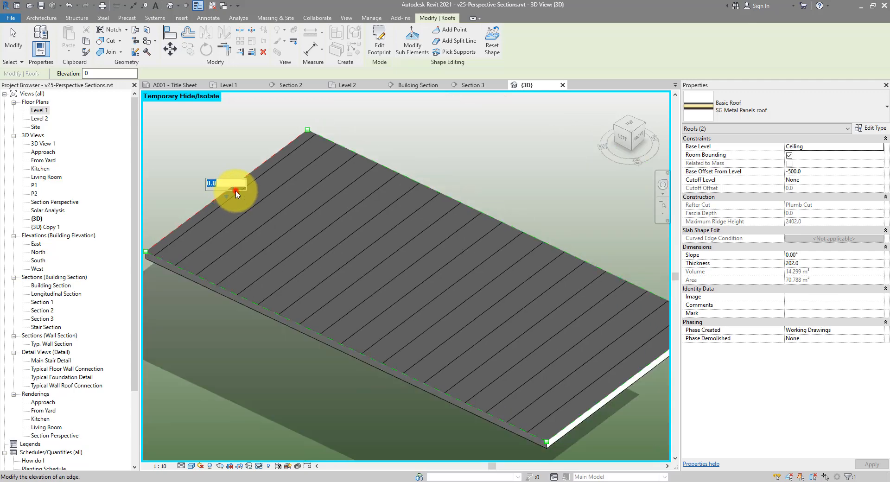
type("3")
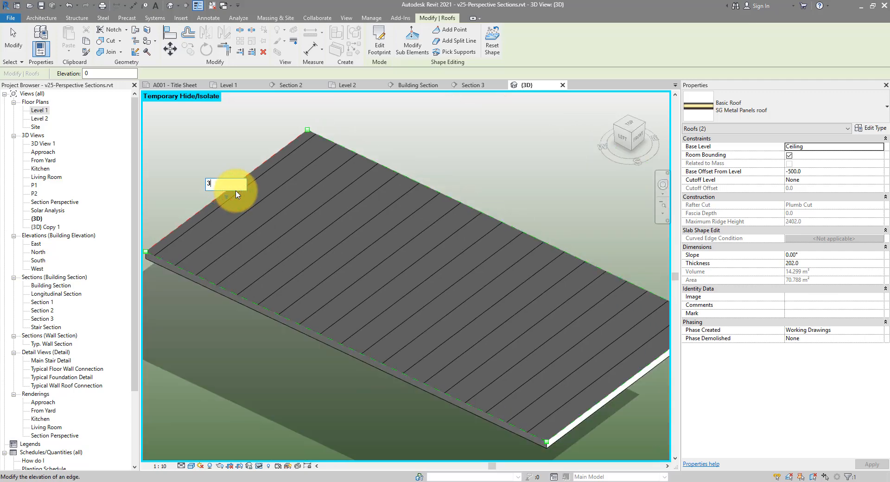
type("00")
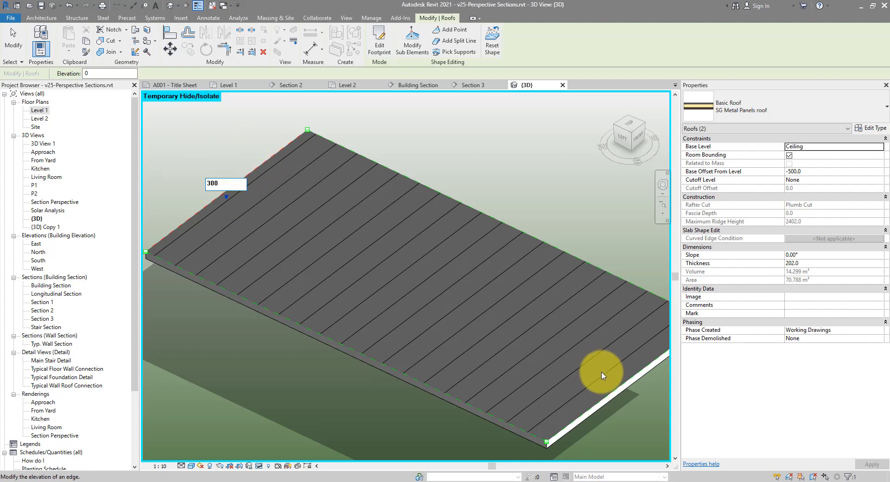
mouse_move(640, 378)
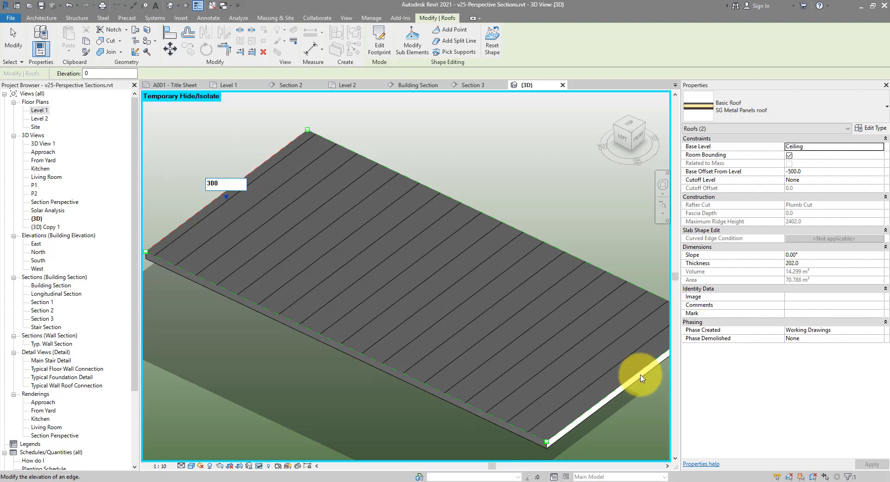
mouse_move(278, 232)
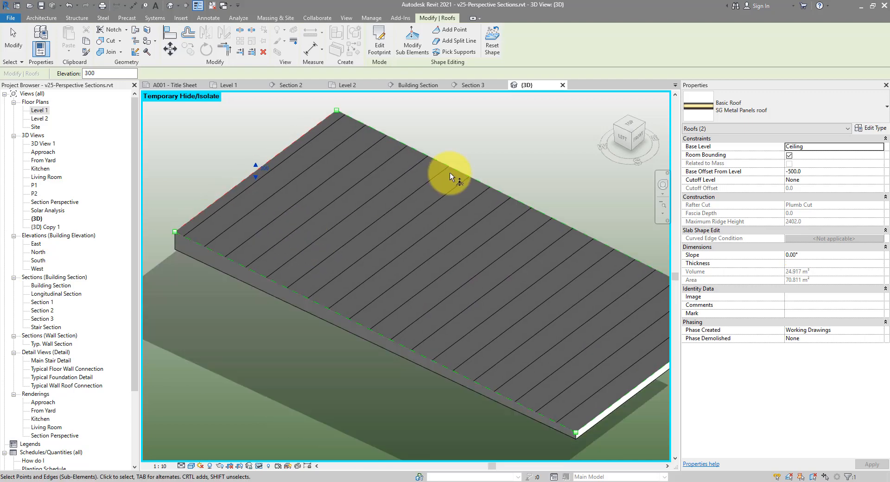
View the raised roof from the ViewCube Left face, finish editing, then open Section 3
left_click(624, 140)
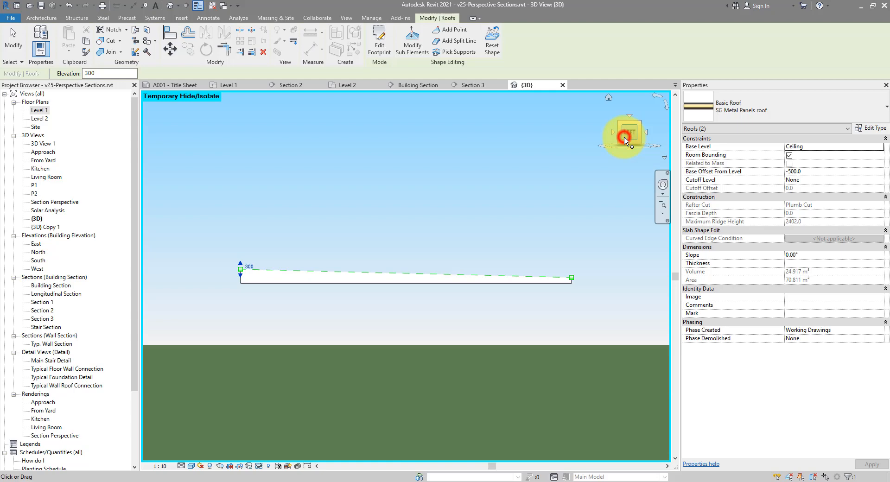
left_click(199, 278)
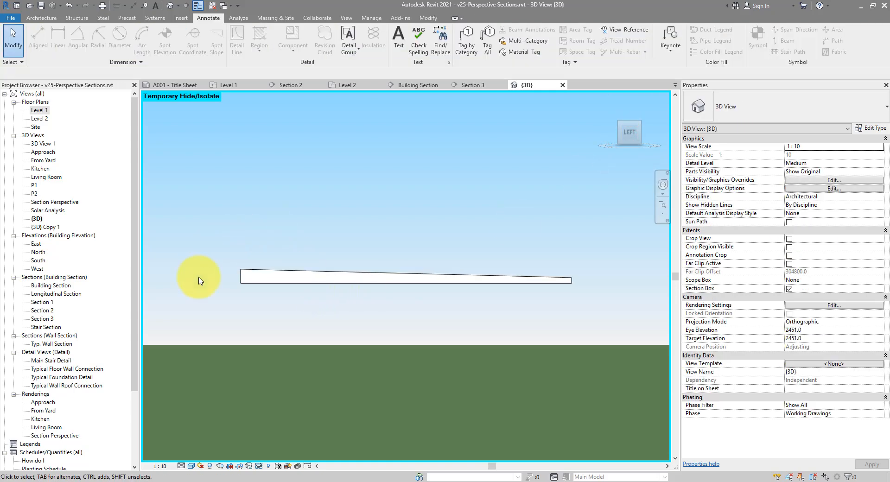
mouse_move(510, 140)
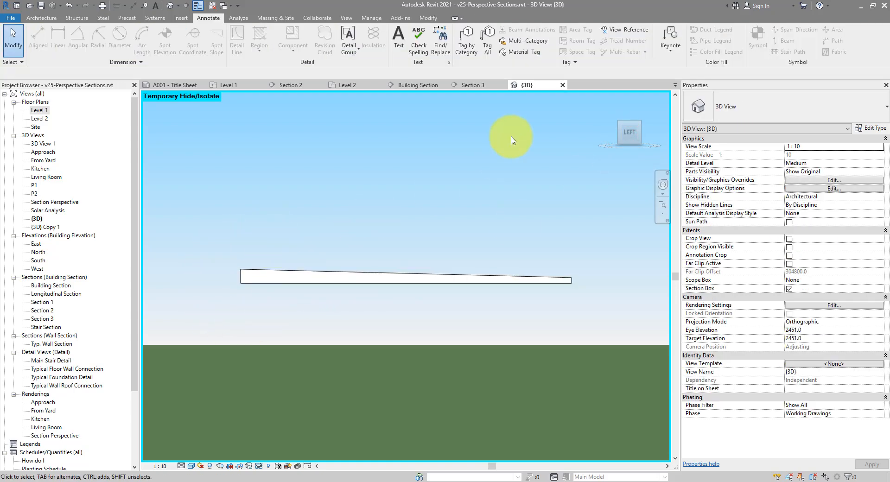
left_click(473, 85)
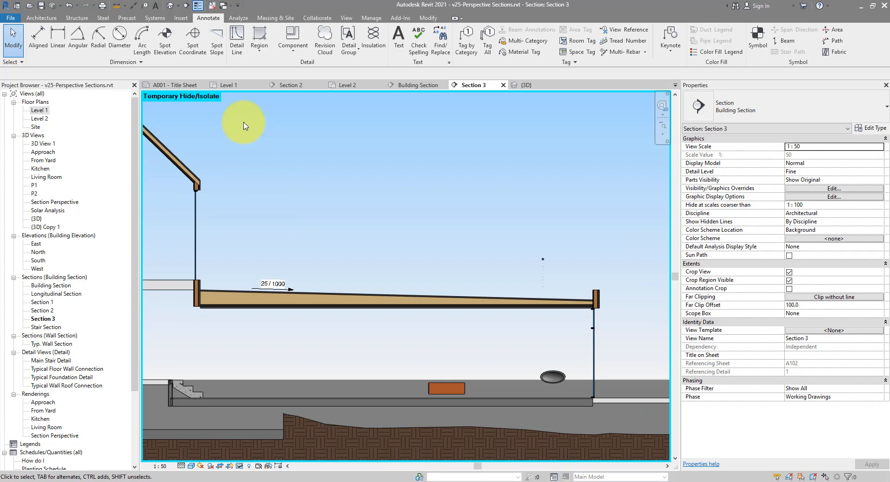
left_click(525, 84)
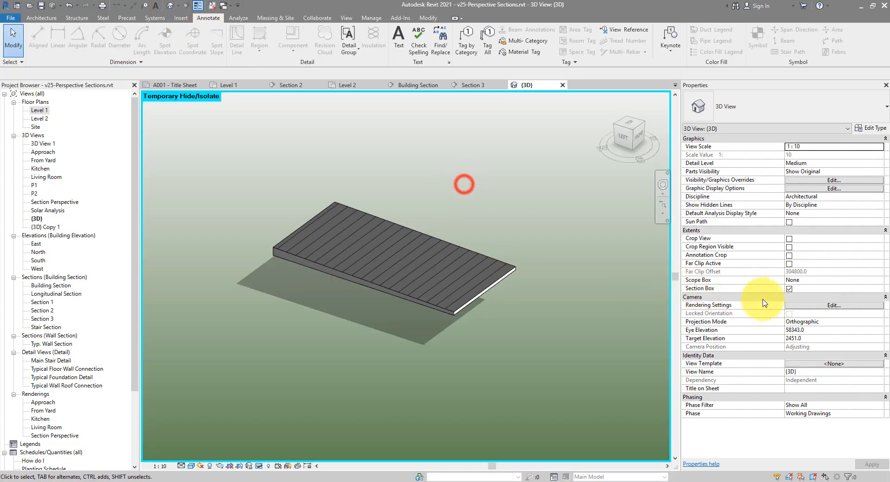
left_click(789, 289)
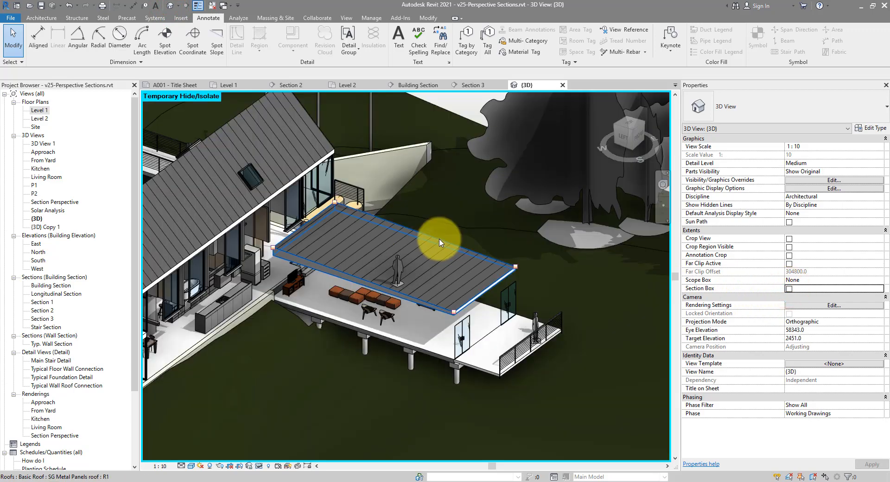
left_click(41, 18)
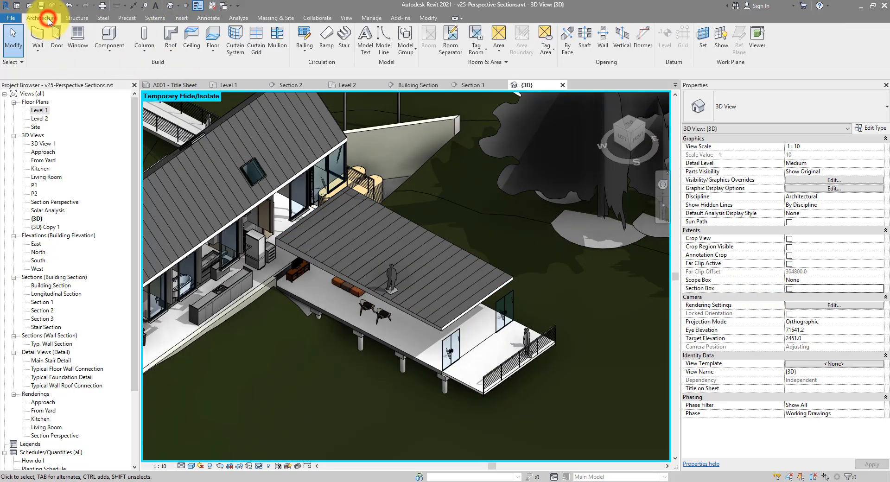
Sketch a rectangular Roof by Footprint below the deck and finish it
left_click(170, 37)
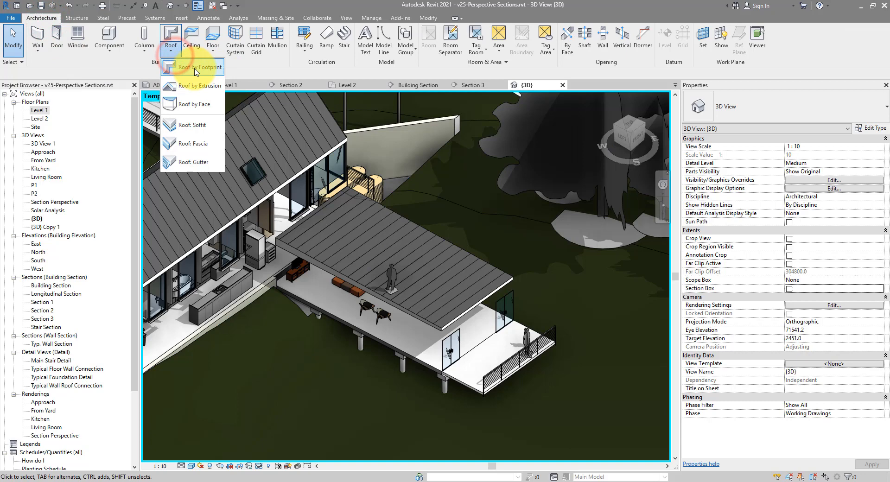
left_click(194, 66)
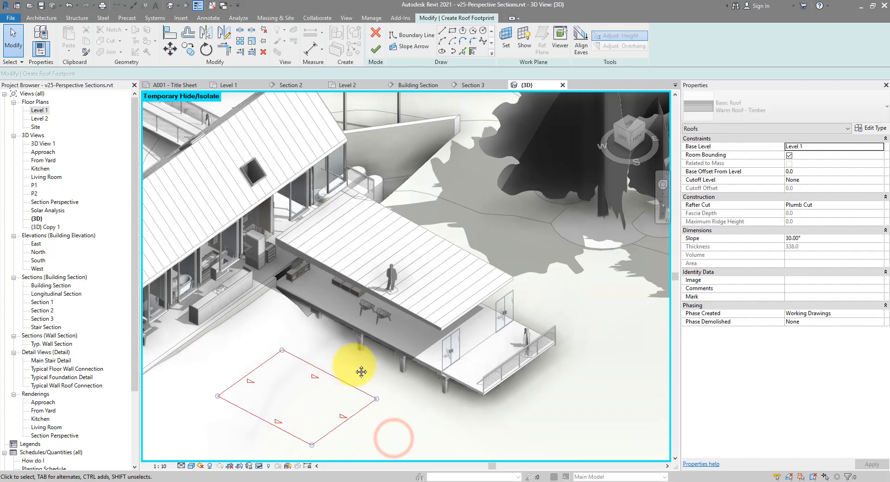
left_click(357, 291)
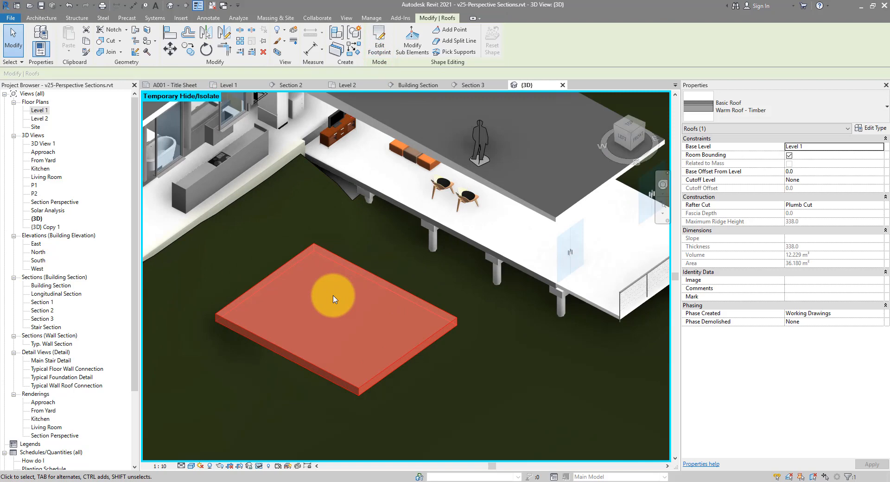
Tick Variable on the Warm Roof - Timber chipboard sheathing layer and confirm both dialogs
left_click(872, 128)
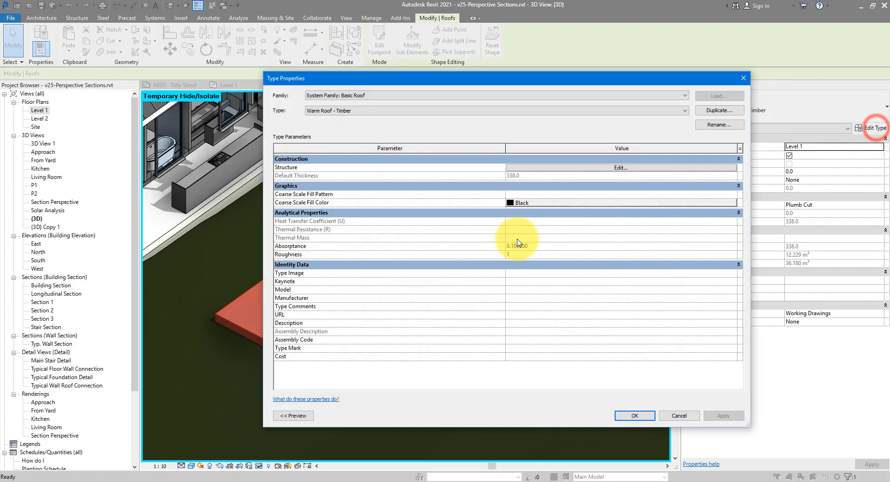
left_click(620, 166)
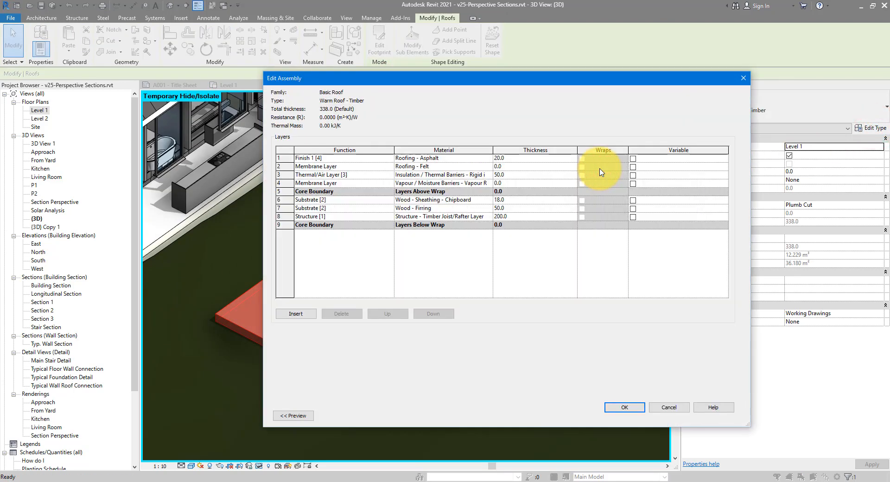
left_click(434, 199)
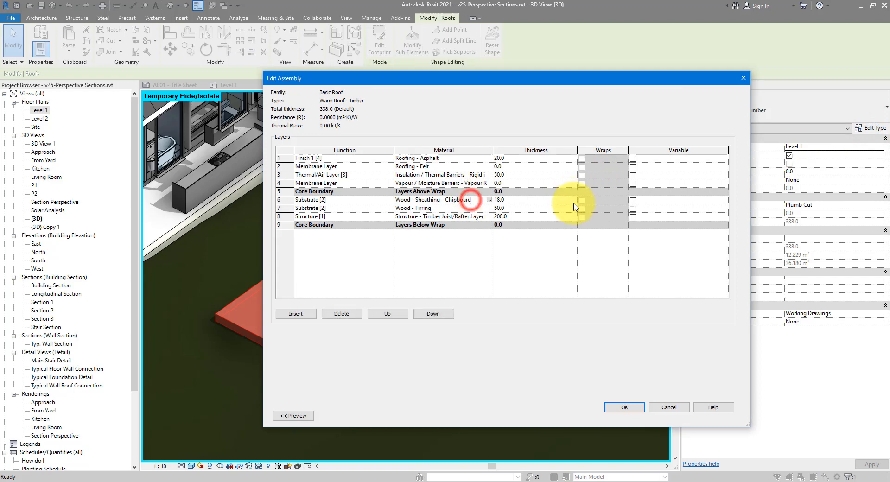
left_click(632, 200)
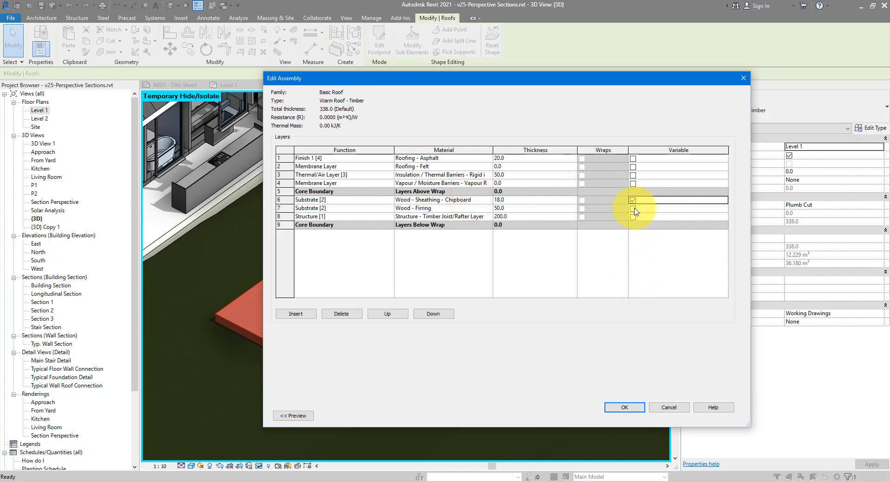
left_click(632, 200)
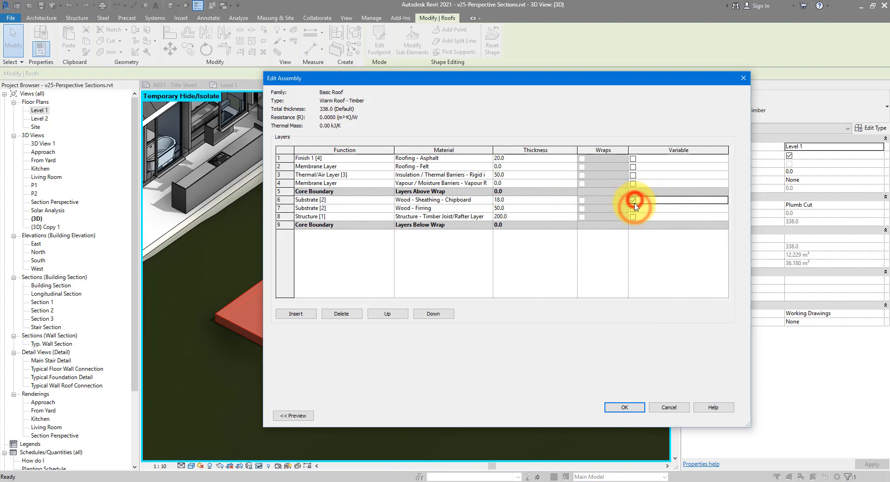
left_click(633, 199)
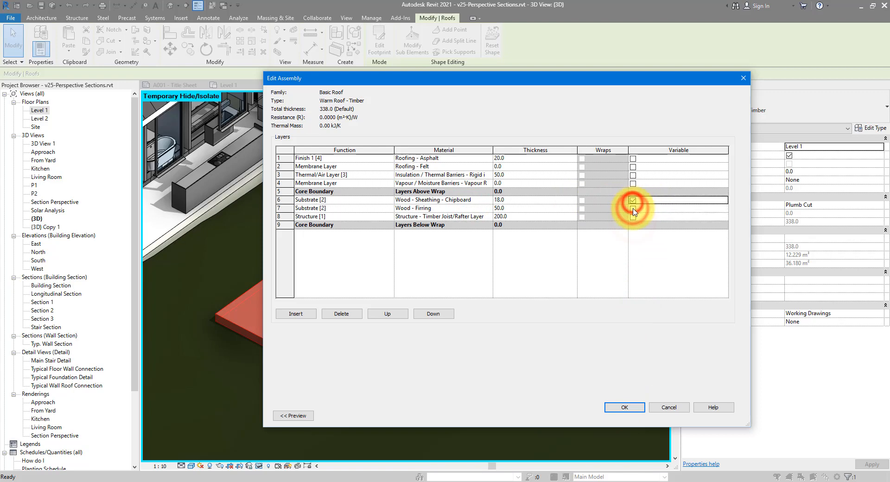
left_click(623, 407)
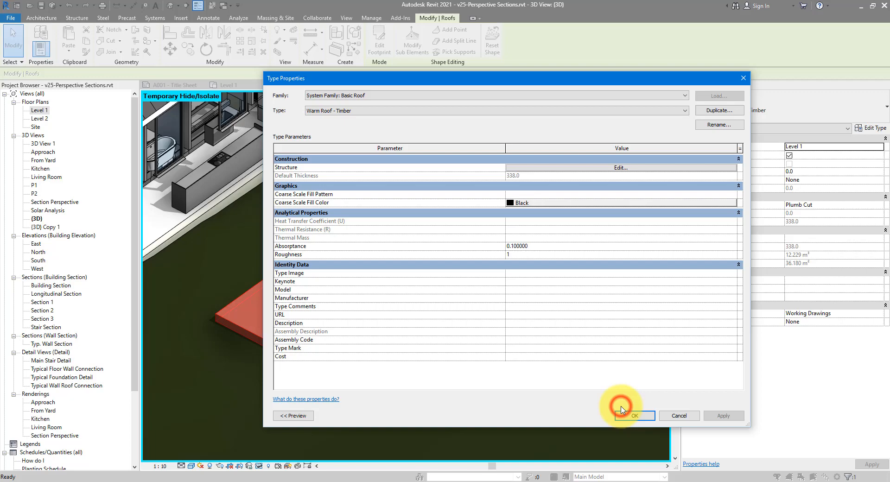
left_click(634, 415)
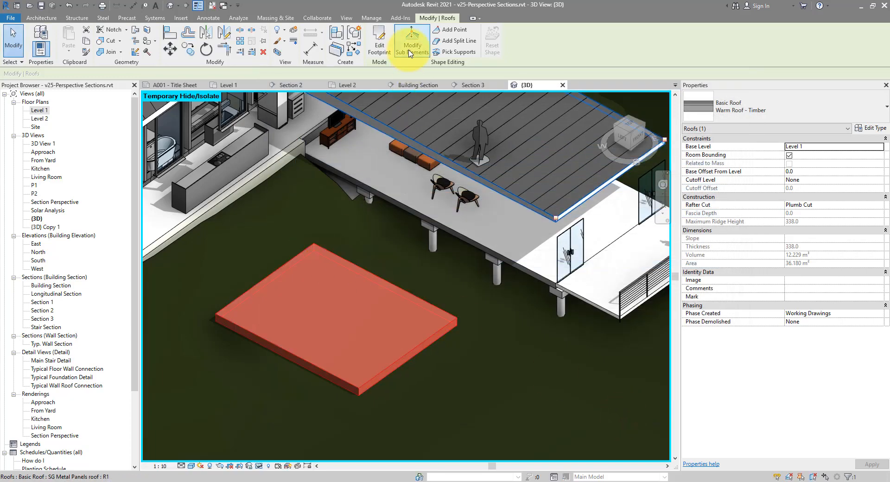
Start Modify Sub Elements shape editing on the new Warm Roof - Timber roof
left_click(411, 44)
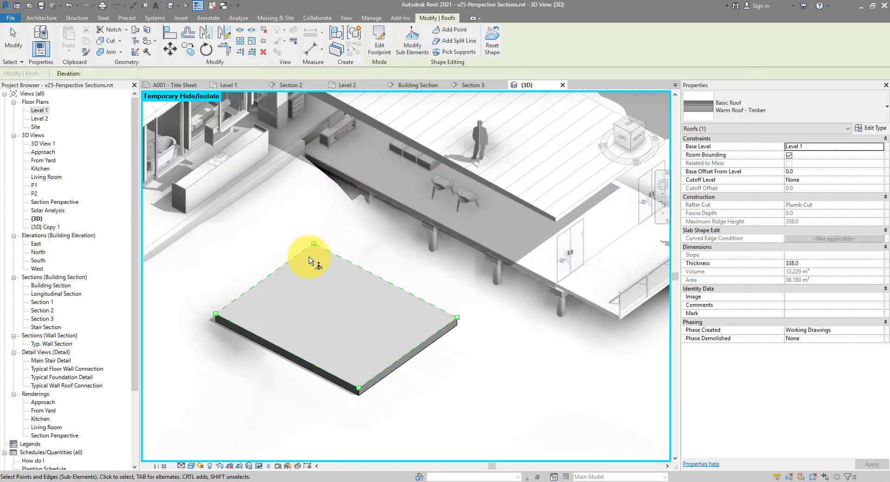
mouse_move(318, 264)
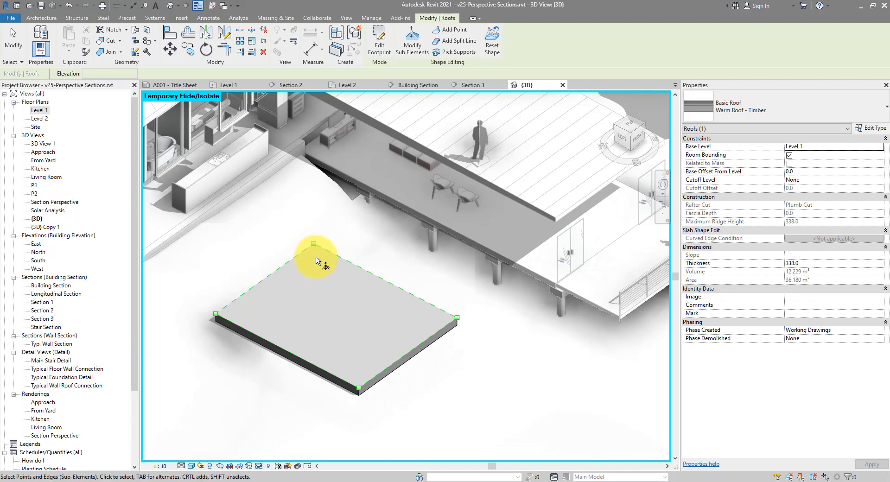
mouse_move(315, 249)
type("300")
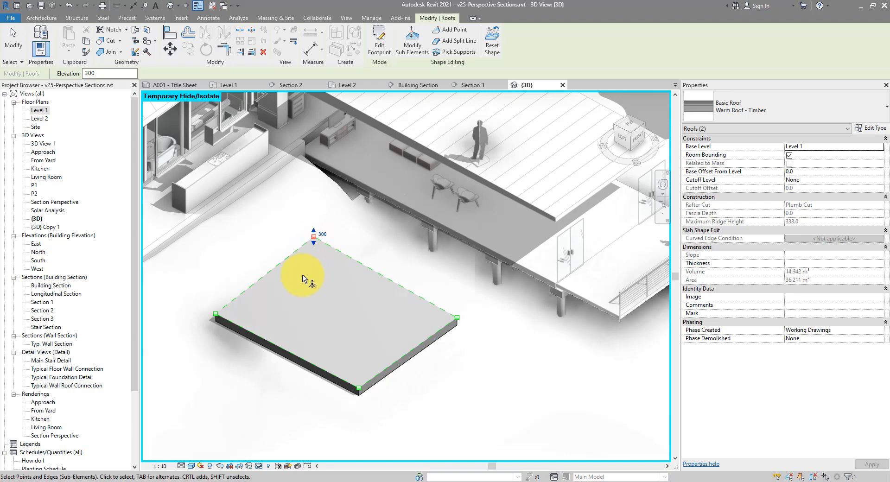
mouse_move(40, 118)
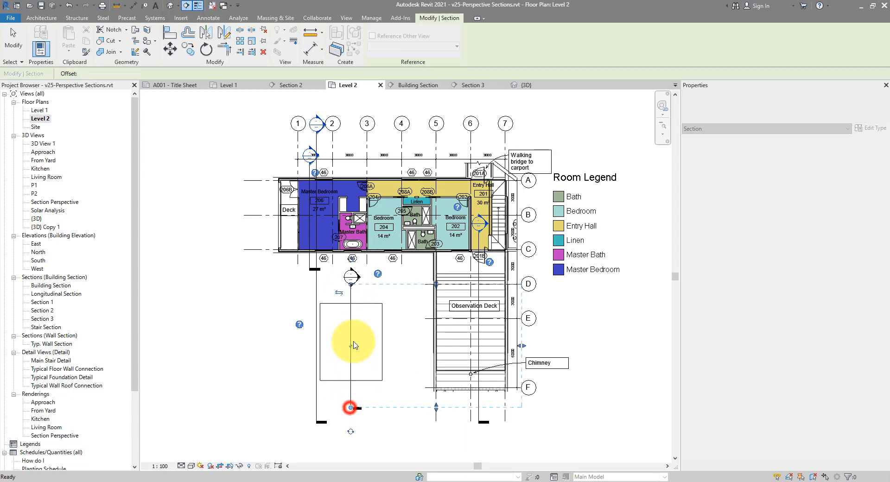
Place the section across the roof, isolate the roof, and set Detail Level to Fine
left_click(351, 340)
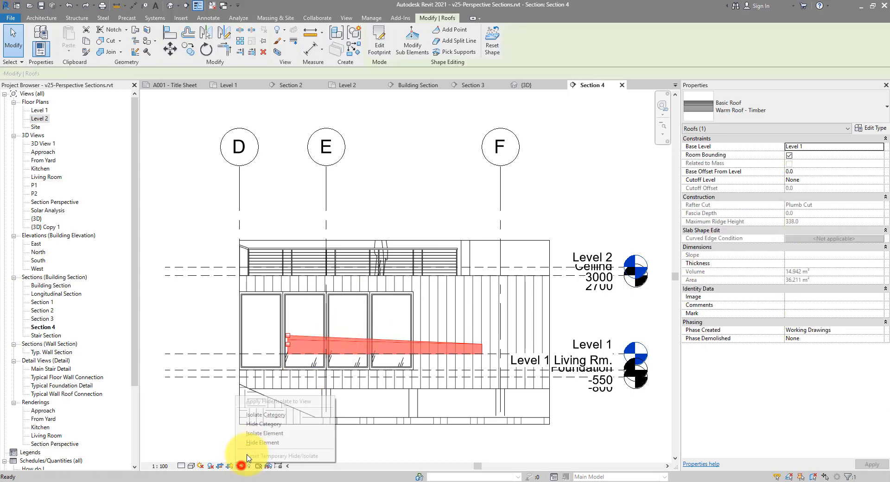
left_click(263, 433)
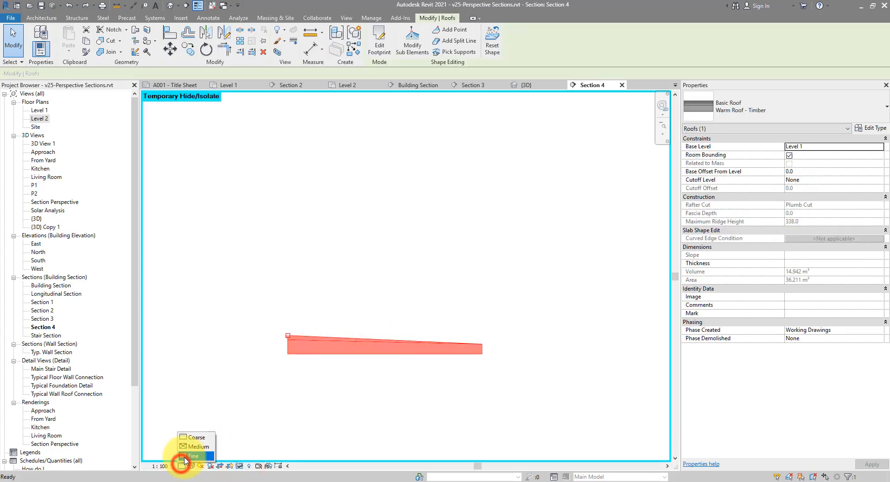
left_click(194, 456)
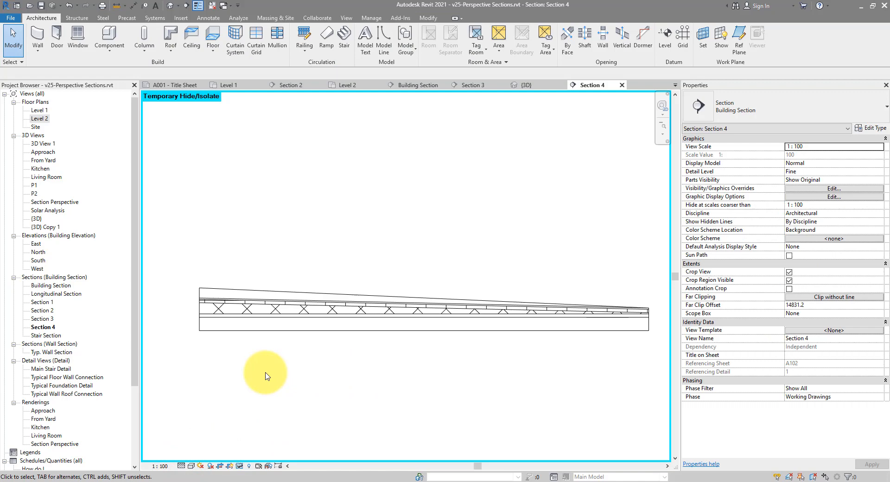
left_click(324, 310)
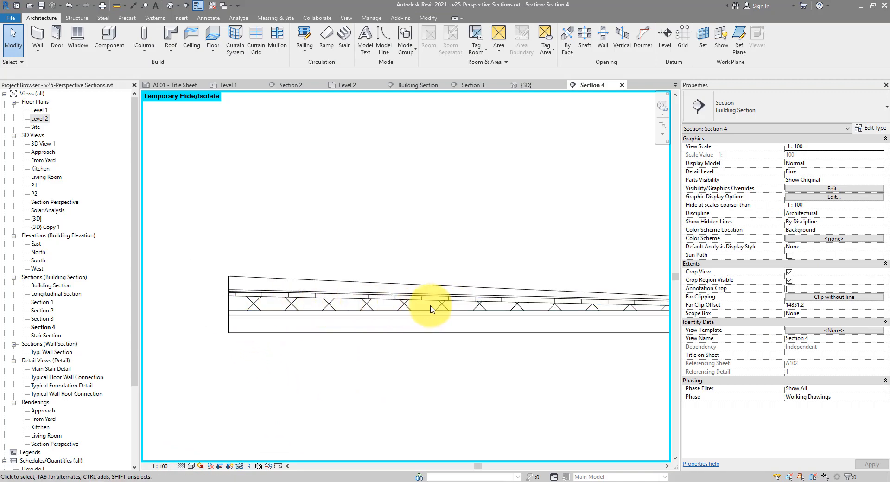
mouse_move(379, 309)
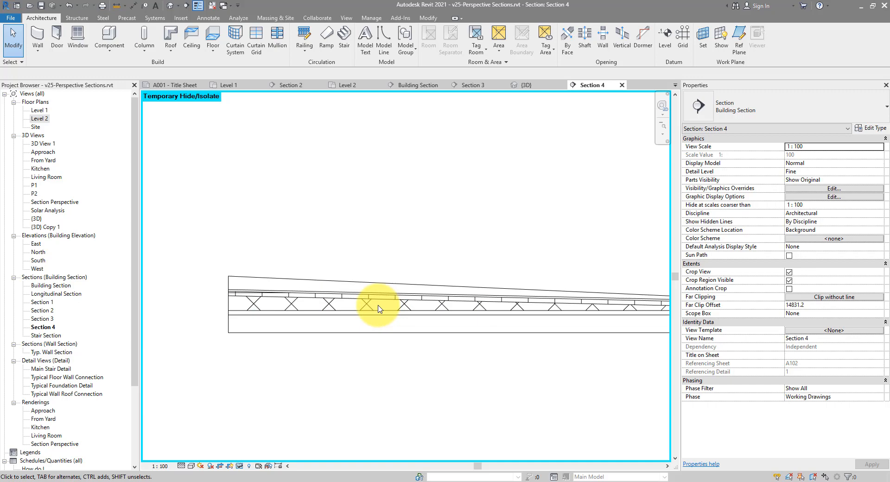